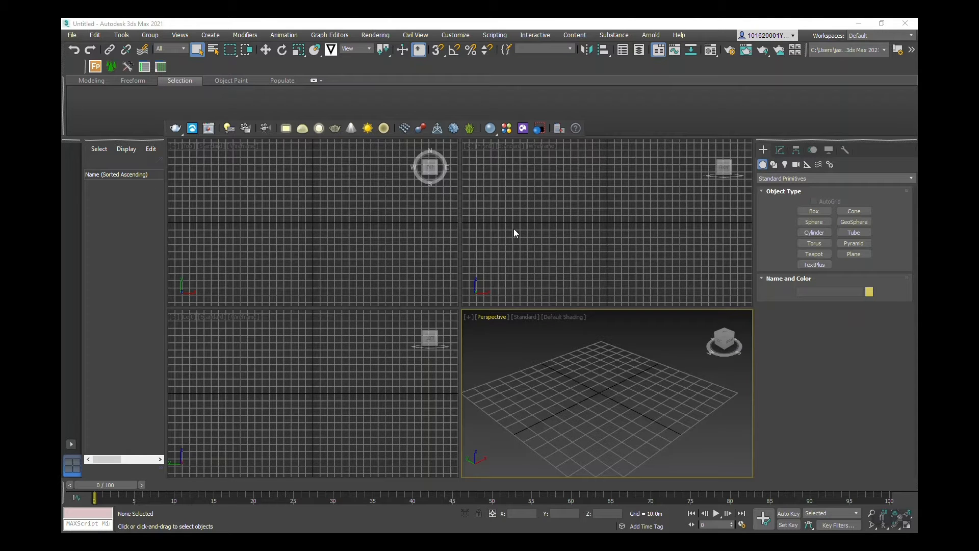
{"action": "mouse_move", "coordinate": [523, 332]}
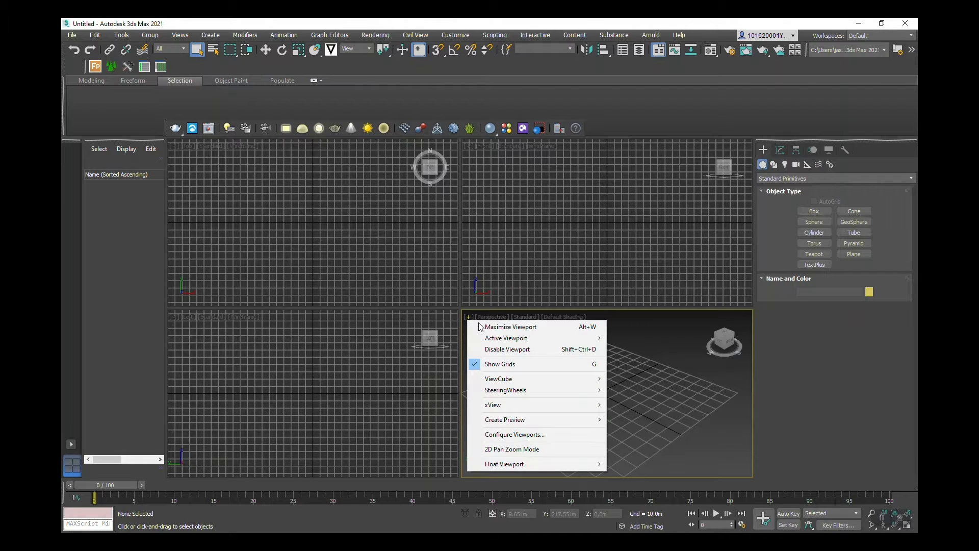
Step: Maximize the Perspective view and drag out Box001, about 27.7 × 28.2 × 40.6 m
{"action": "left_click", "coordinate": [510, 327]}
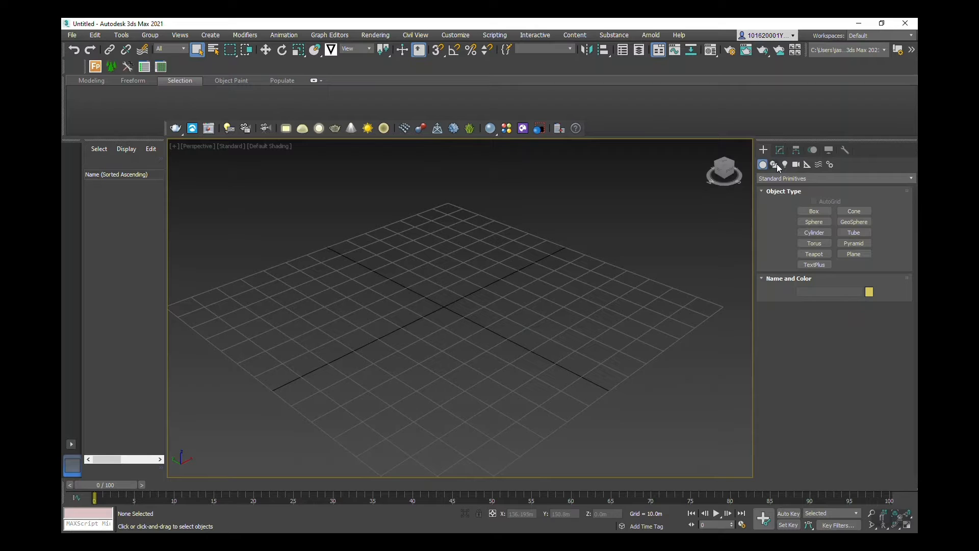
{"action": "left_click", "coordinate": [813, 210]}
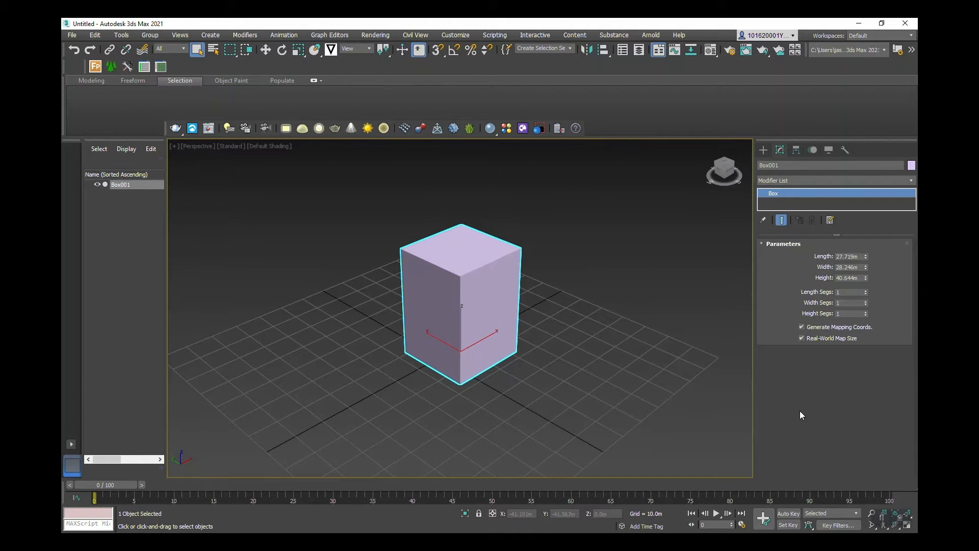
{"action": "mouse_move", "coordinate": [469, 287]}
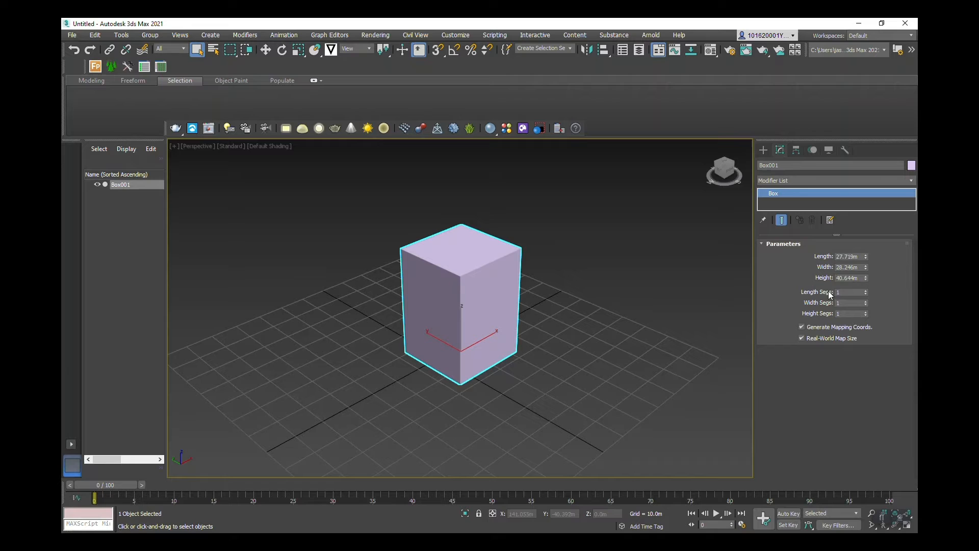
{"action": "mouse_move", "coordinate": [804, 318]}
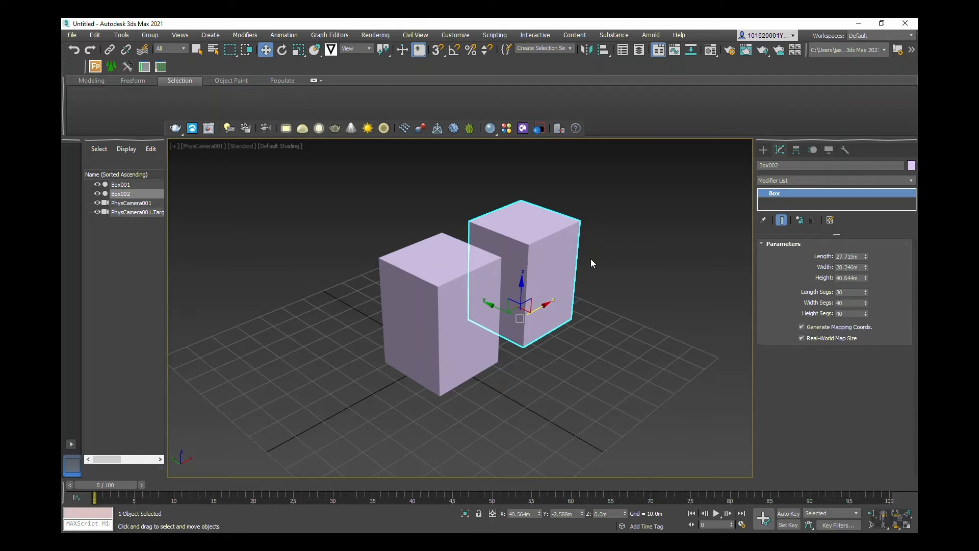
Step: Convert Box002 to an Editable Poly through the right-click quad menu
{"action": "right_click", "coordinate": [556, 237]}
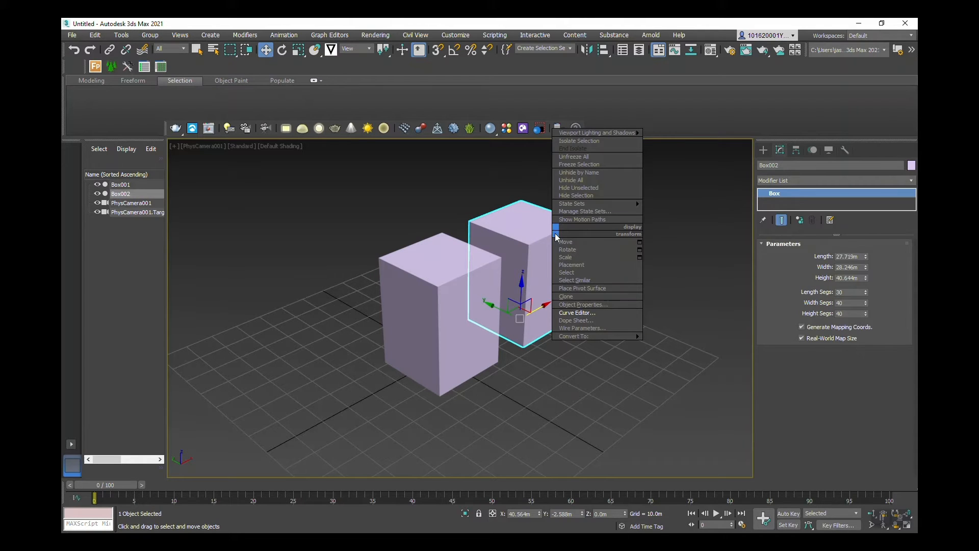
{"action": "left_click", "coordinate": [573, 336]}
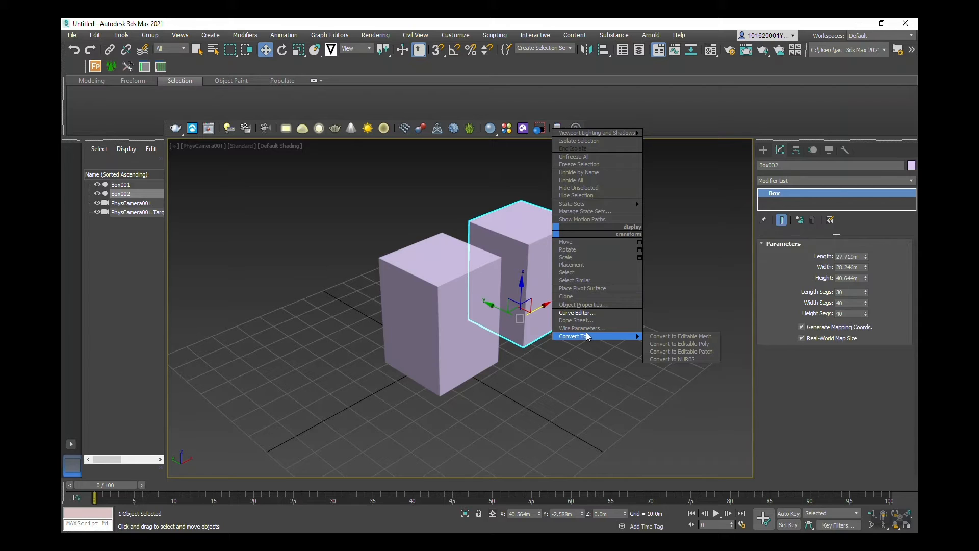
{"action": "mouse_move", "coordinate": [680, 343]}
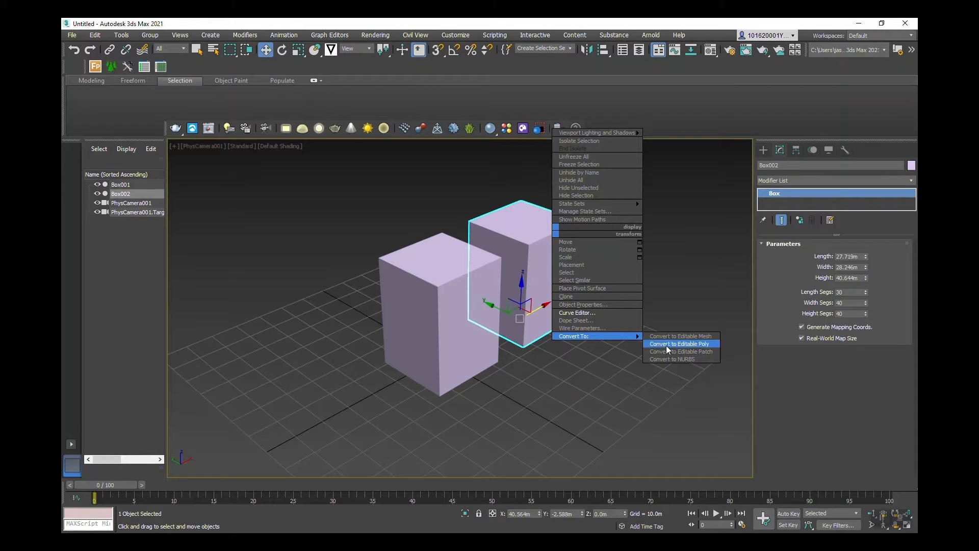
{"action": "left_click", "coordinate": [678, 343]}
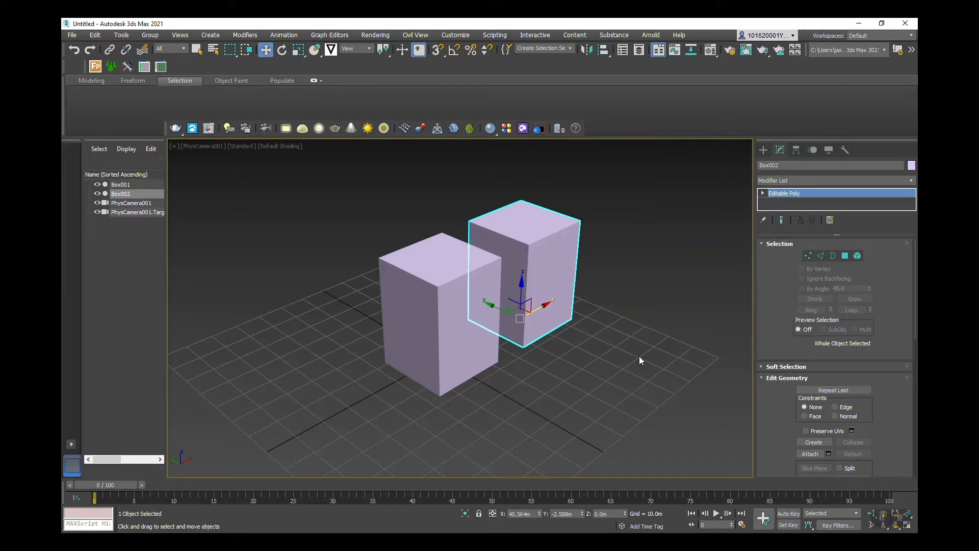
{"action": "mouse_move", "coordinate": [177, 148]}
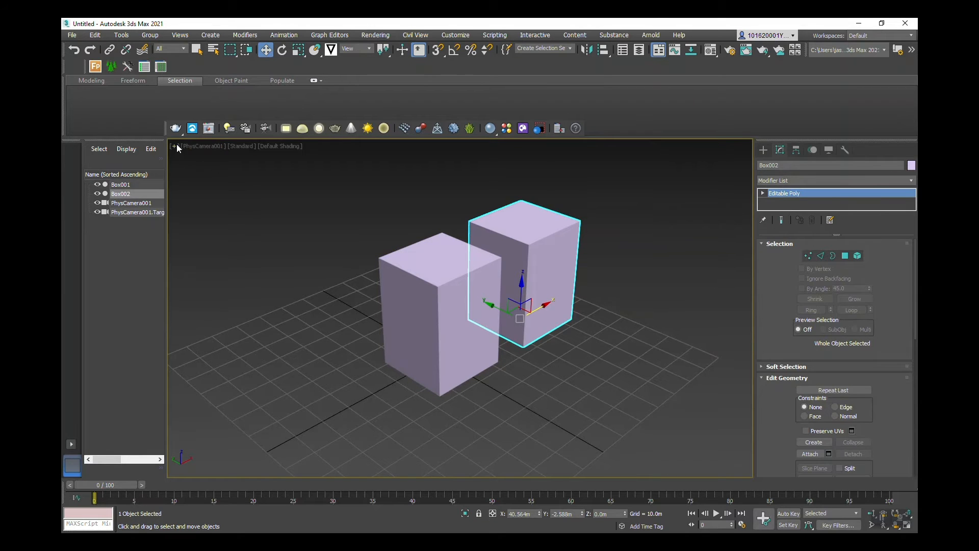
Step: Restore the four-view layout and add a Taper to Box002's selected middle polygons
{"action": "left_click", "coordinate": [845, 256]}
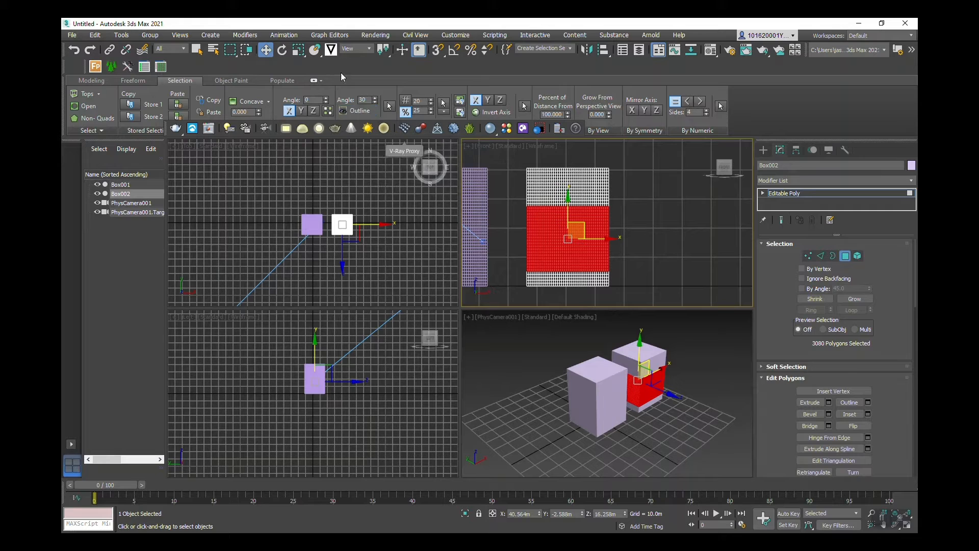
{"action": "left_click", "coordinate": [245, 34]}
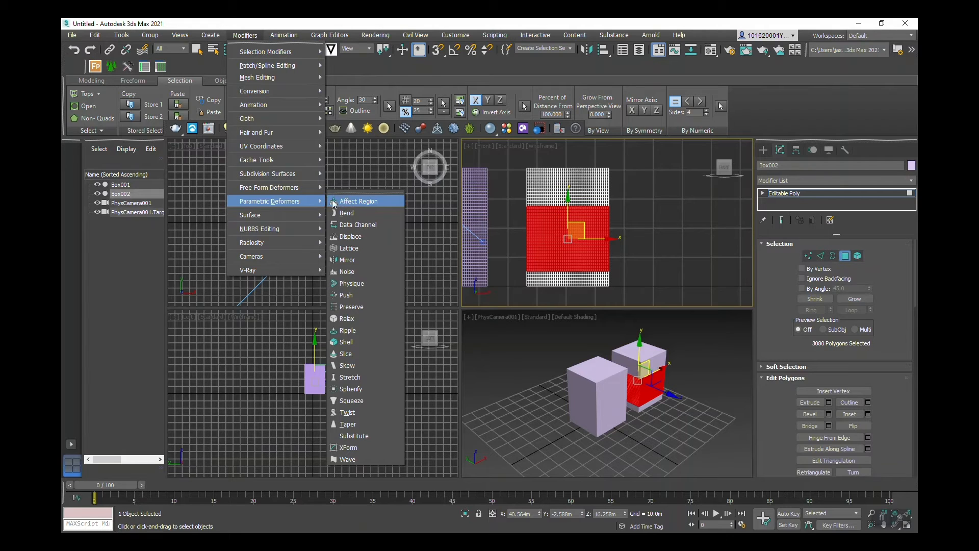
{"action": "mouse_move", "coordinate": [376, 259]}
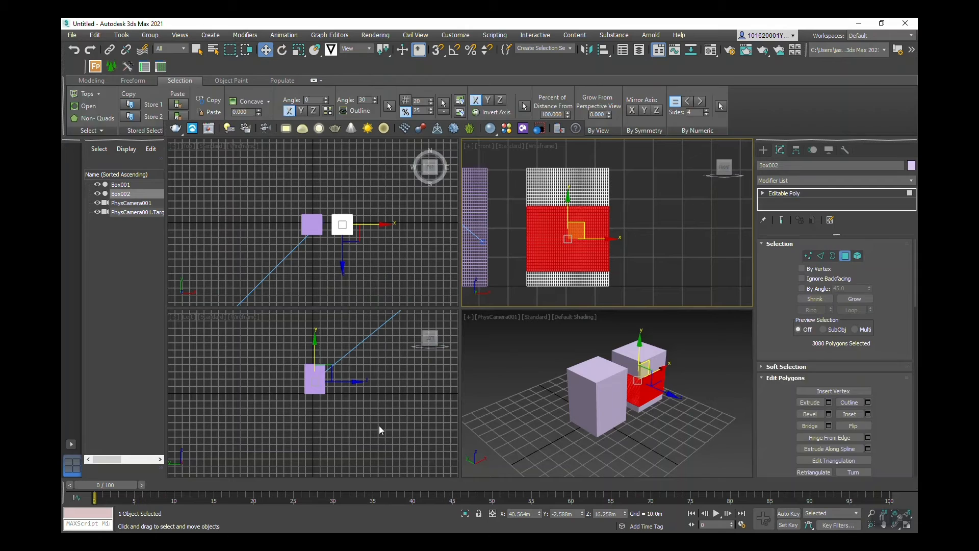
{"action": "left_click", "coordinate": [833, 180]}
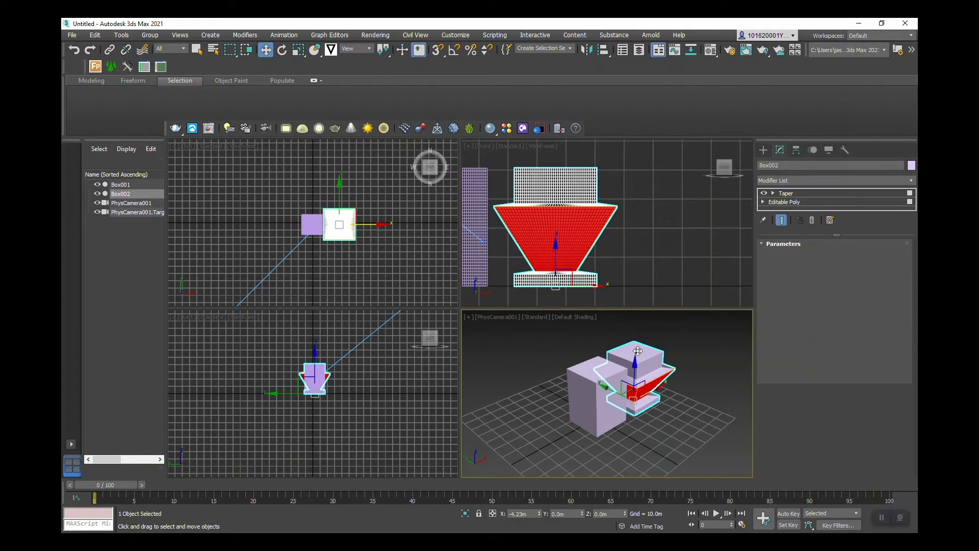
Step: Maximize the PhysCamera001 view to fill the workspace
{"action": "left_click", "coordinate": [787, 192]}
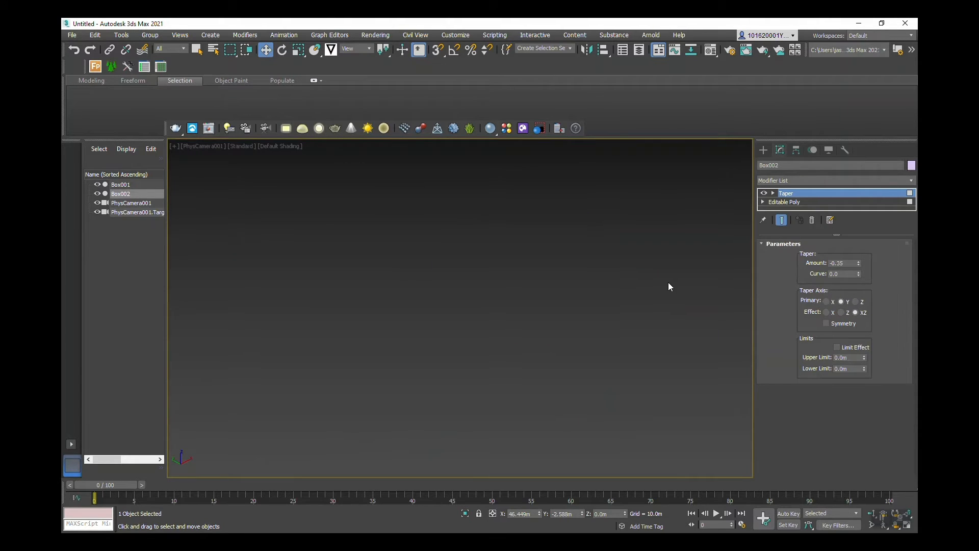
{"action": "mouse_move", "coordinate": [209, 211]}
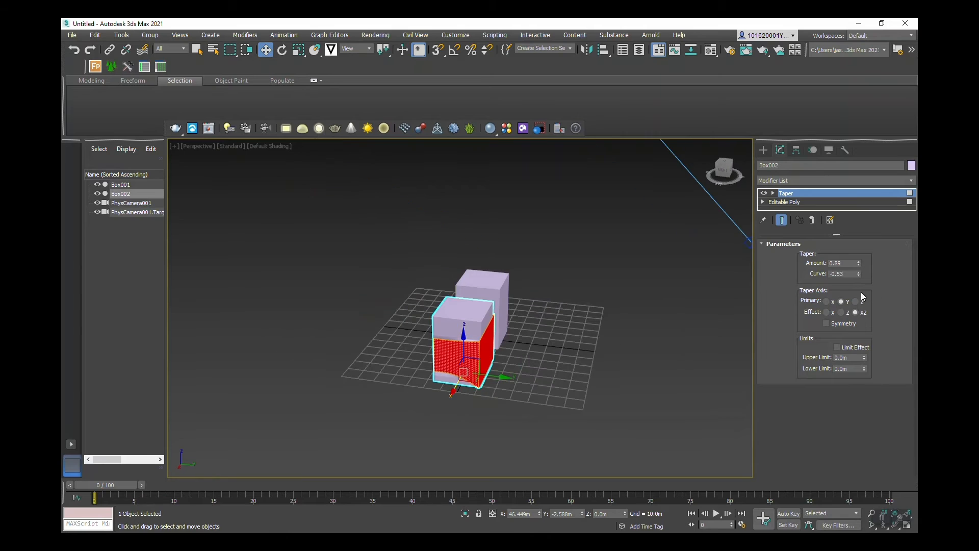
Step: Set Box002's taper primary axis to Z, after trying X, with Symmetry enabled
{"action": "left_click", "coordinate": [863, 312]}
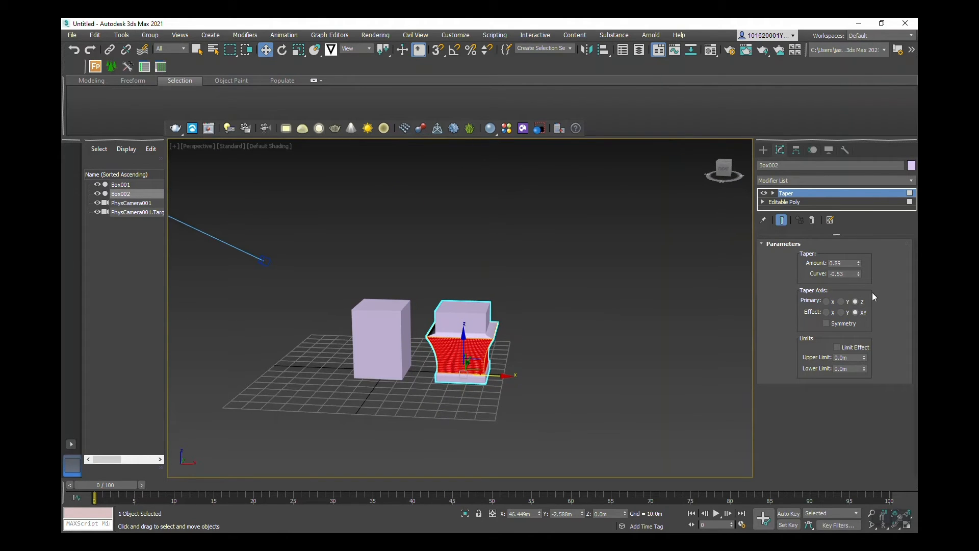
{"action": "mouse_move", "coordinate": [841, 301]}
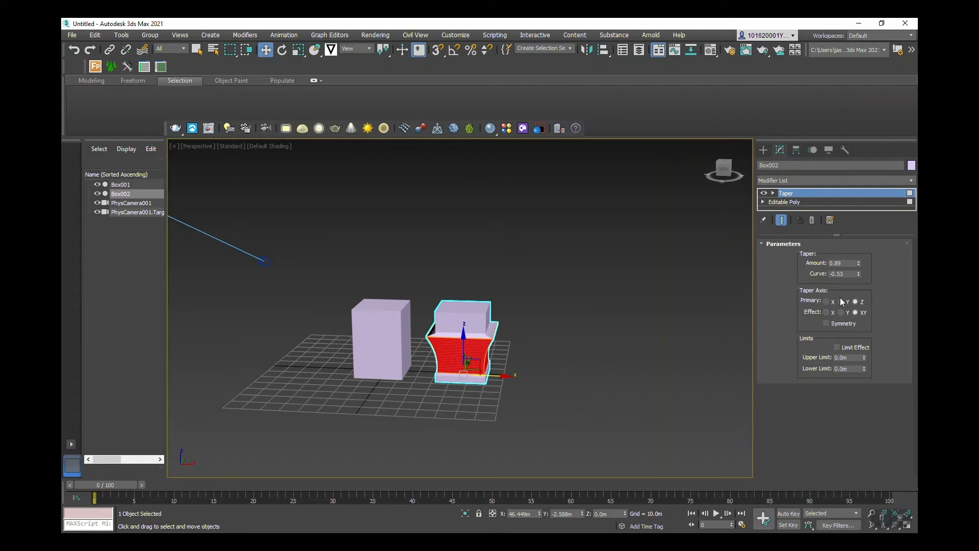
{"action": "left_click", "coordinate": [862, 301]}
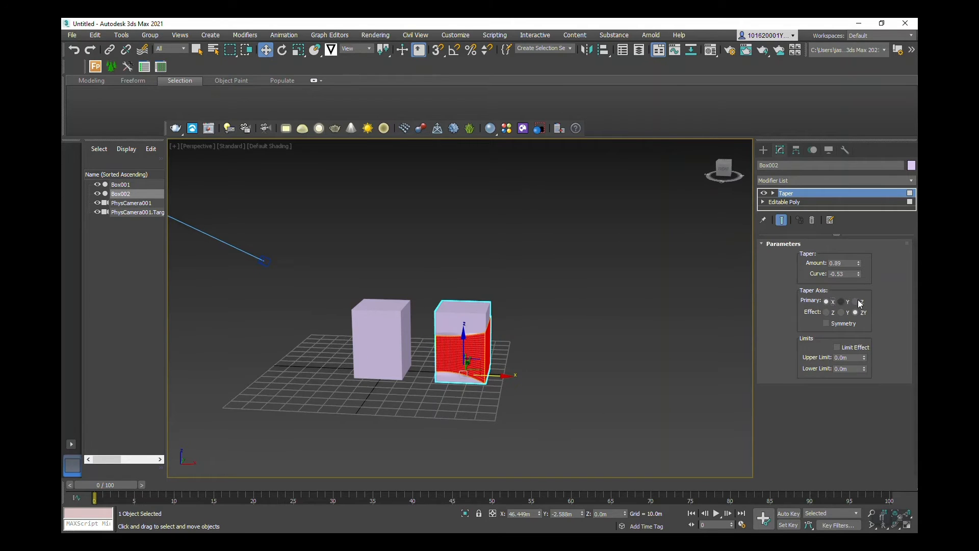
{"action": "left_click", "coordinate": [848, 301]}
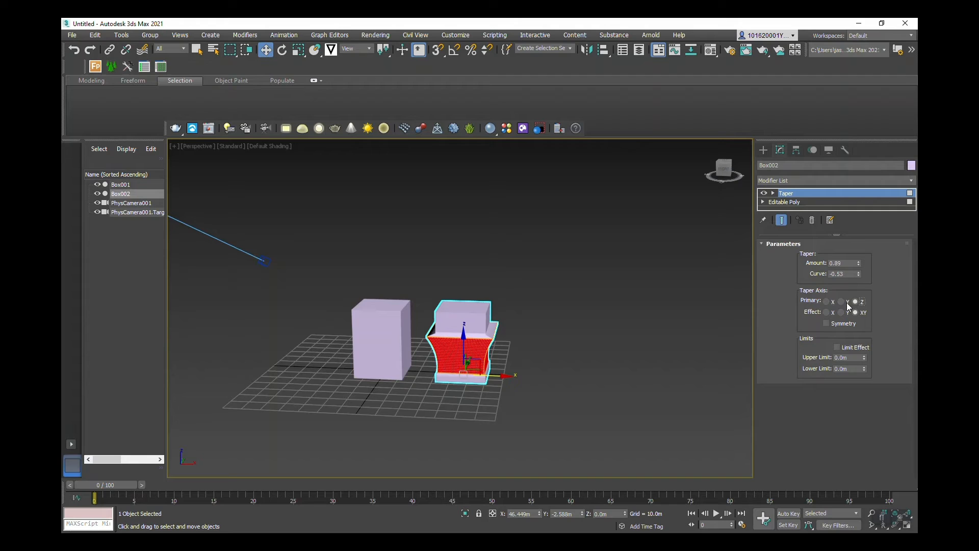
{"action": "left_click", "coordinate": [827, 323]}
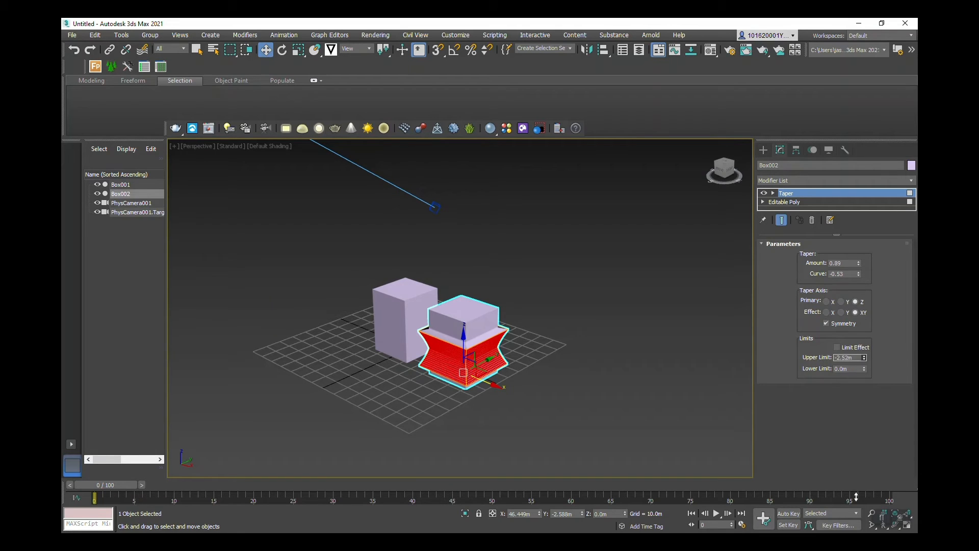
Step: Enable Limit Effect on Box002's taper (5.719 m upper, -2.79 m lower) and zoom in
{"action": "left_click", "coordinate": [837, 347]}
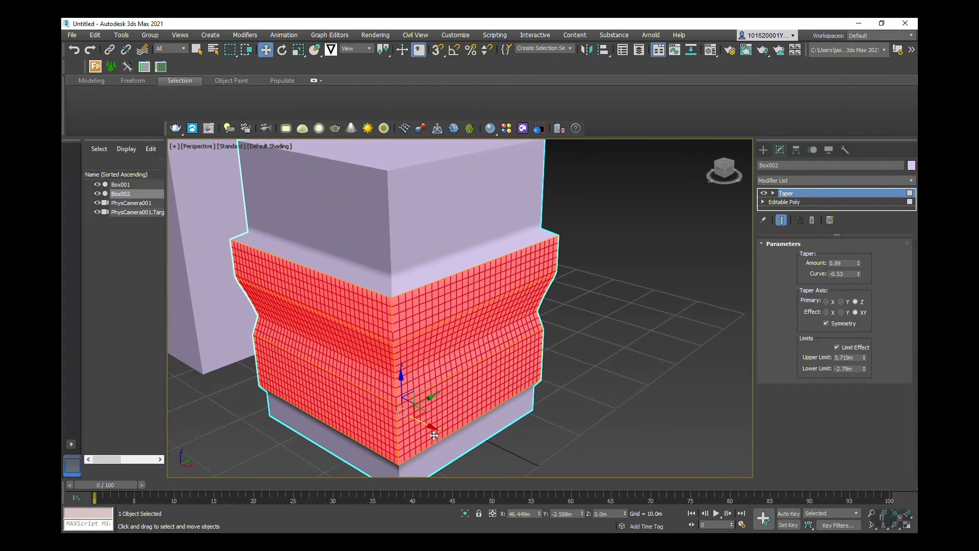
{"action": "scroll", "scroll_direction": "down", "scroll_amount": 3}
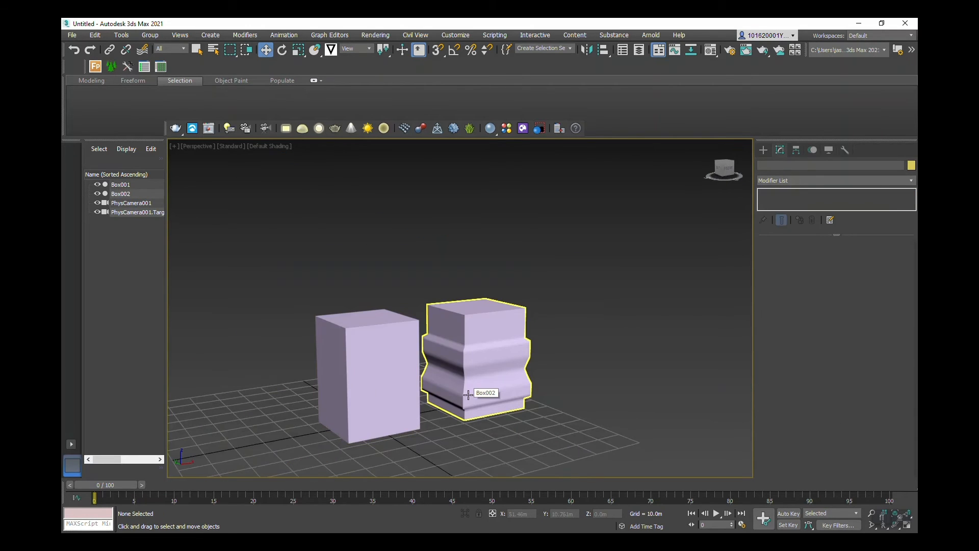
Step: Select Box001 and add a Taper modifier with amount 1.0
{"action": "left_click", "coordinate": [358, 329]}
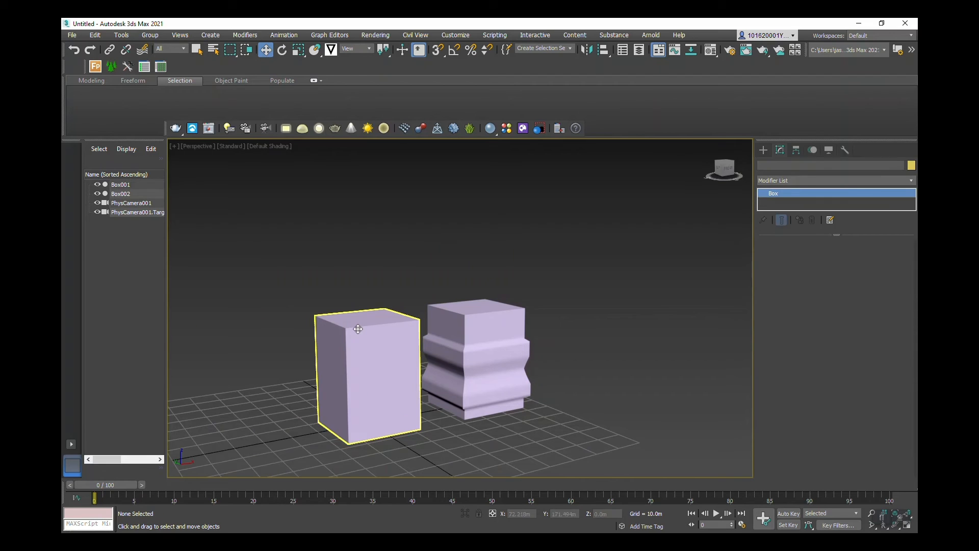
{"action": "left_click", "coordinate": [244, 34]}
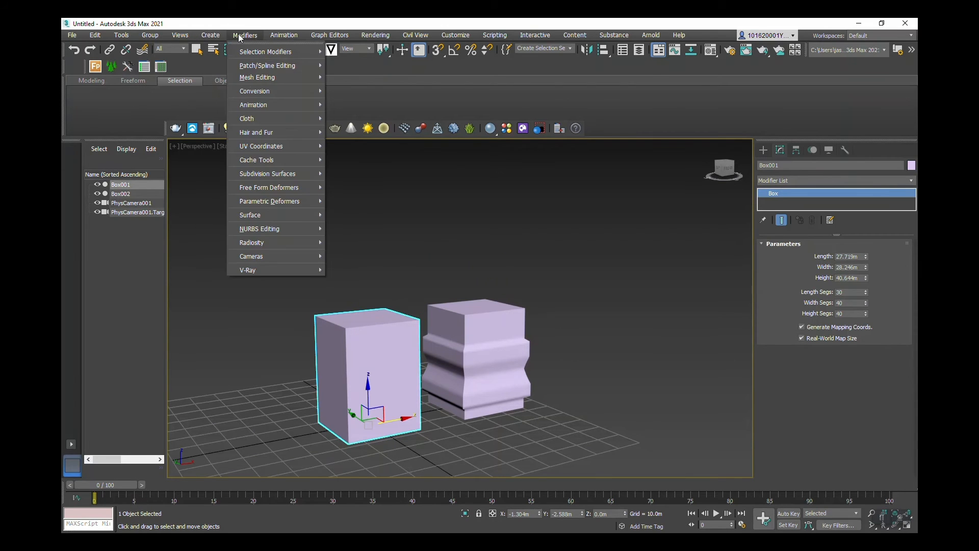
{"action": "mouse_move", "coordinate": [270, 201]}
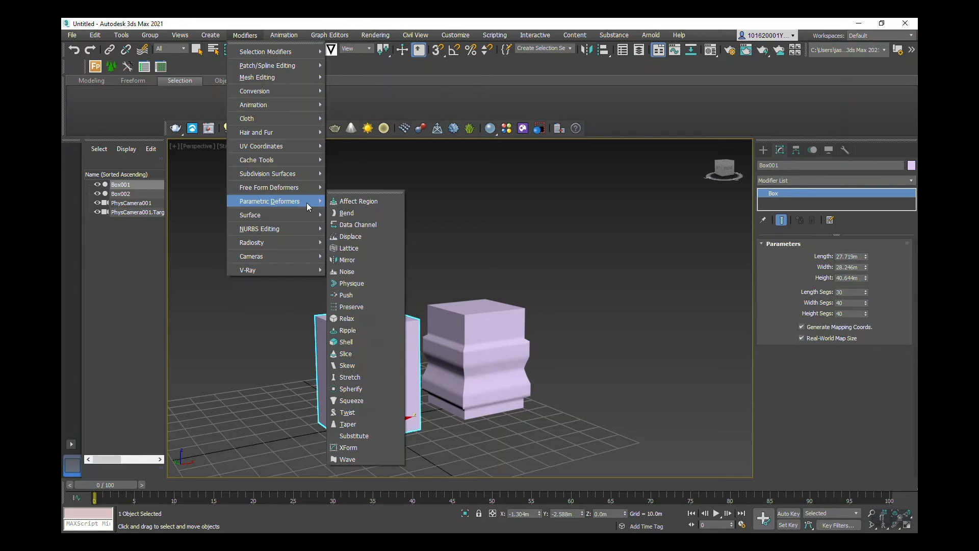
{"action": "mouse_move", "coordinate": [371, 424]}
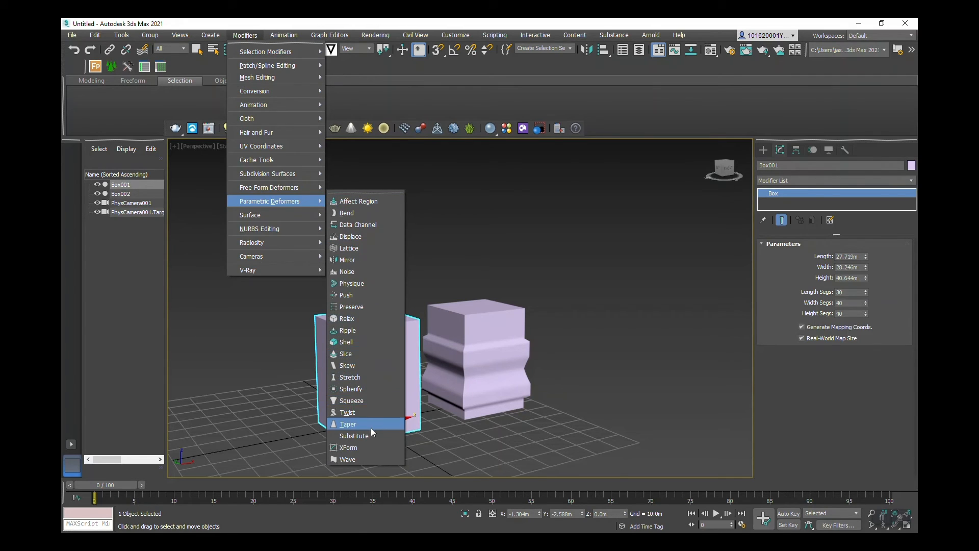
{"action": "left_click", "coordinate": [348, 423]}
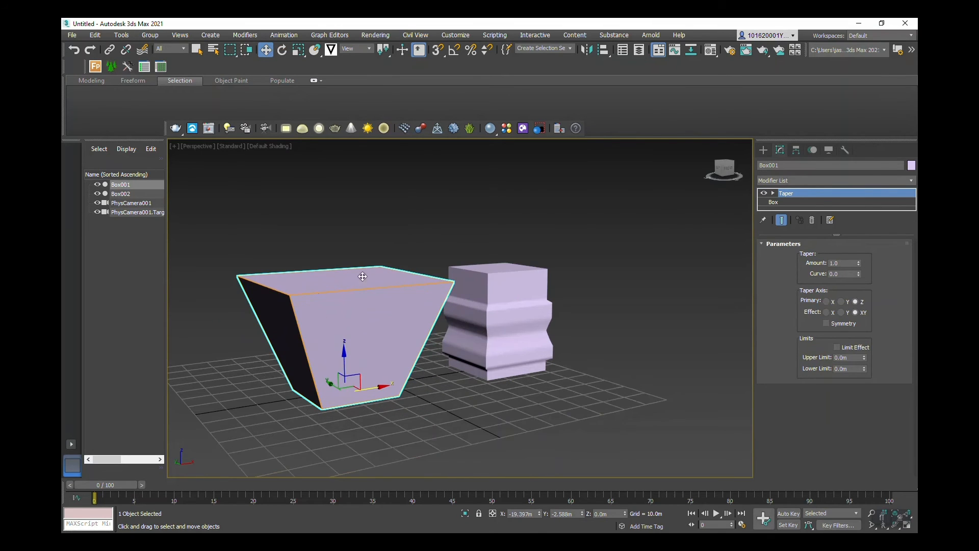
{"action": "mouse_move", "coordinate": [429, 322]}
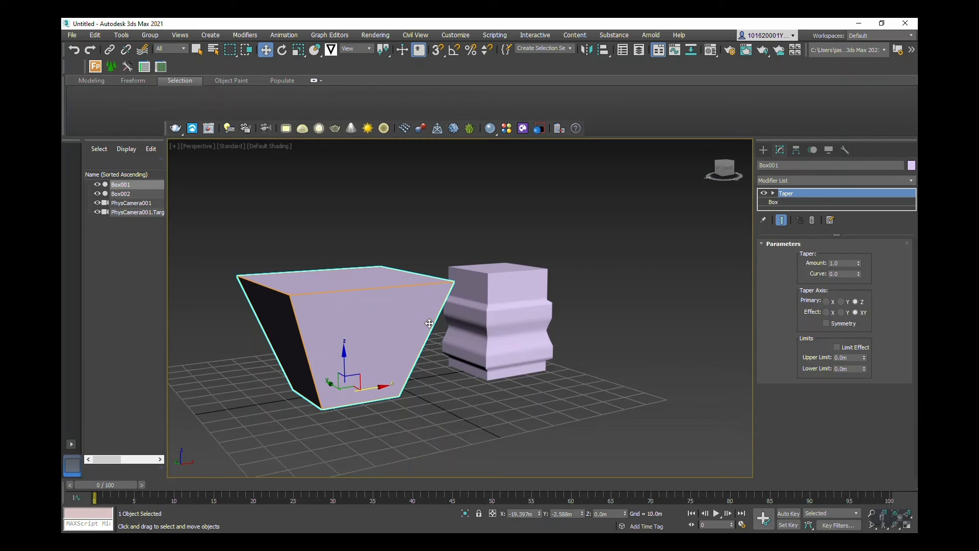
{"action": "mouse_move", "coordinate": [311, 325]}
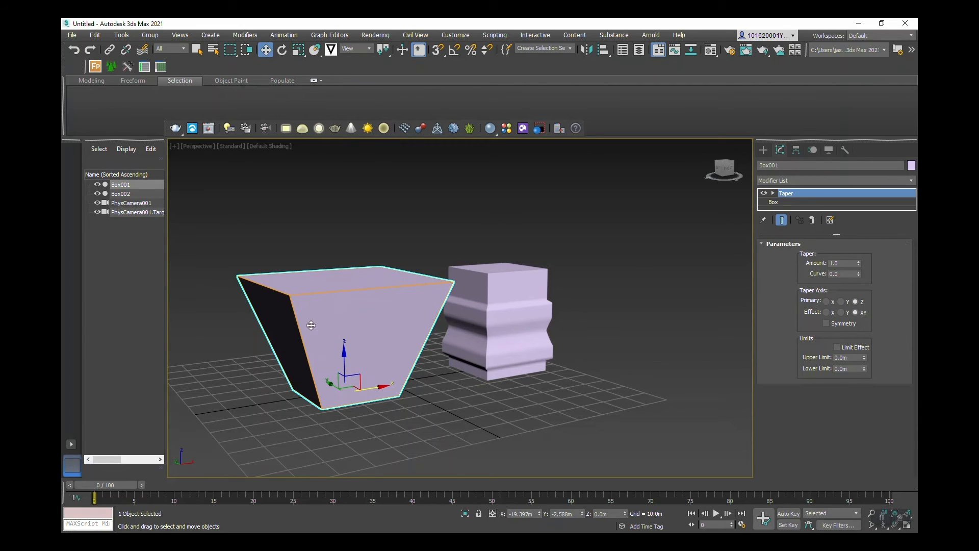
{"action": "mouse_move", "coordinate": [307, 286]}
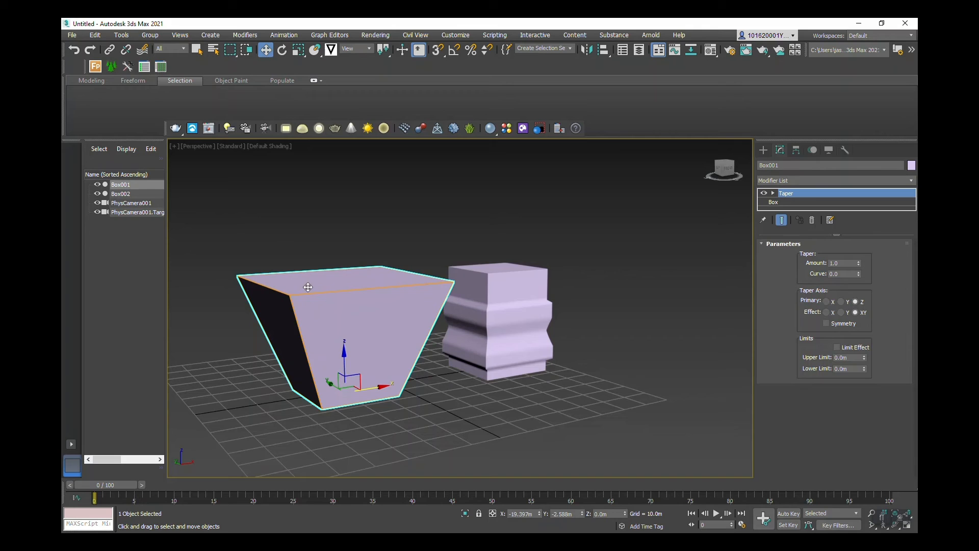
Step: Reselect Box001 and set its taper to primary axis Z, effect X only
{"action": "left_click", "coordinate": [523, 297]}
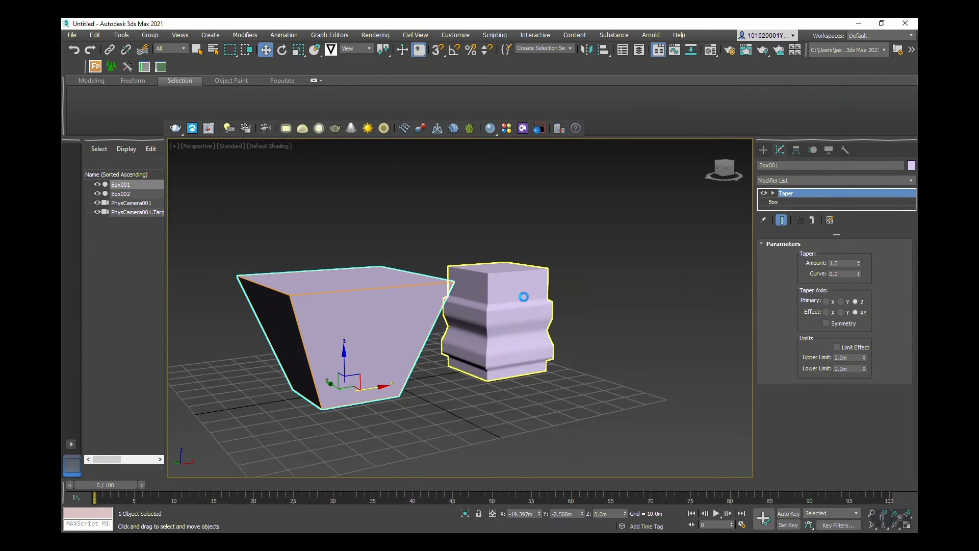
{"action": "left_click", "coordinate": [121, 193]}
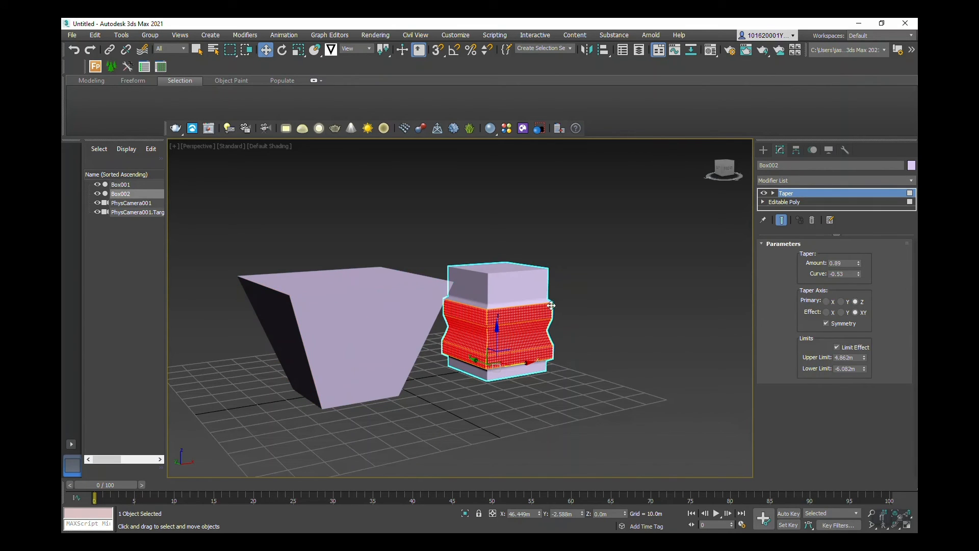
{"action": "mouse_move", "coordinate": [449, 316]}
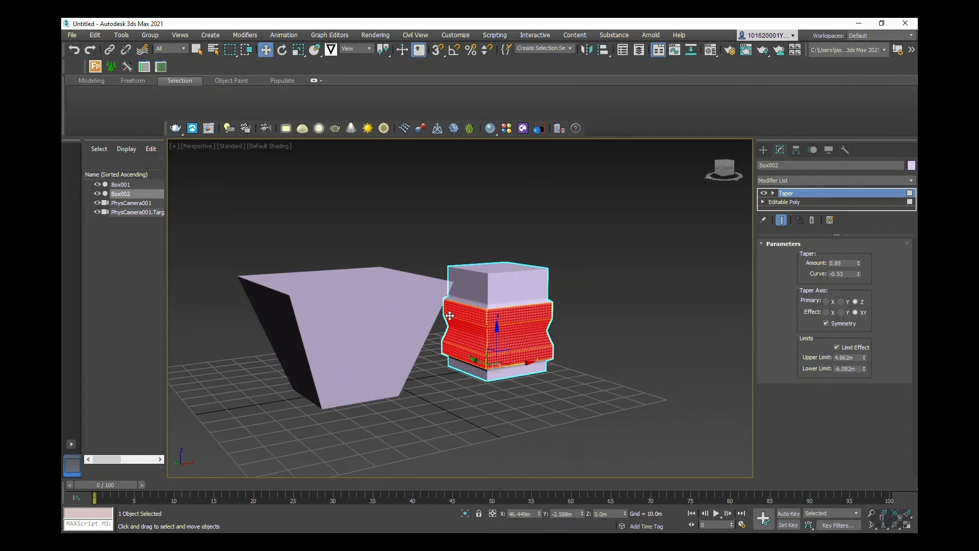
{"action": "left_click", "coordinate": [120, 184]}
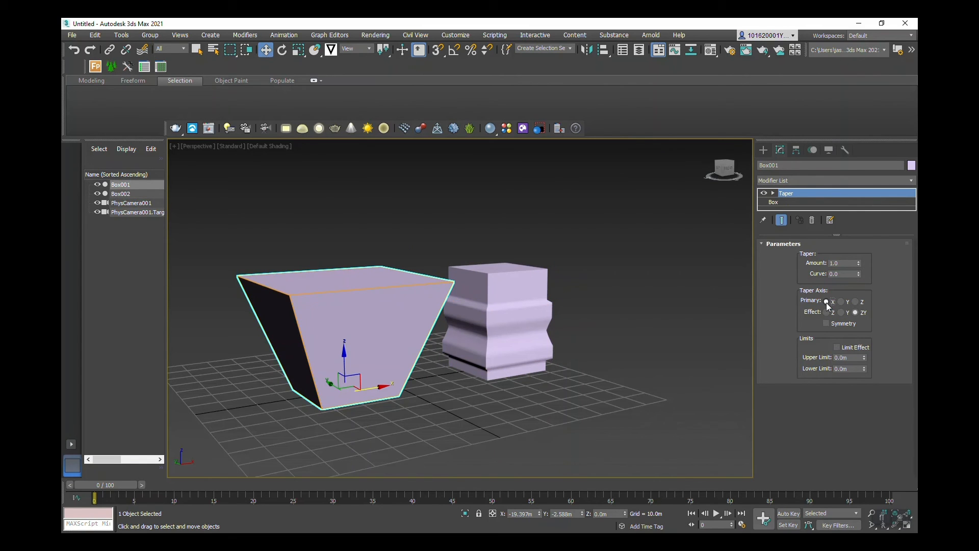
{"action": "left_click", "coordinate": [842, 301]}
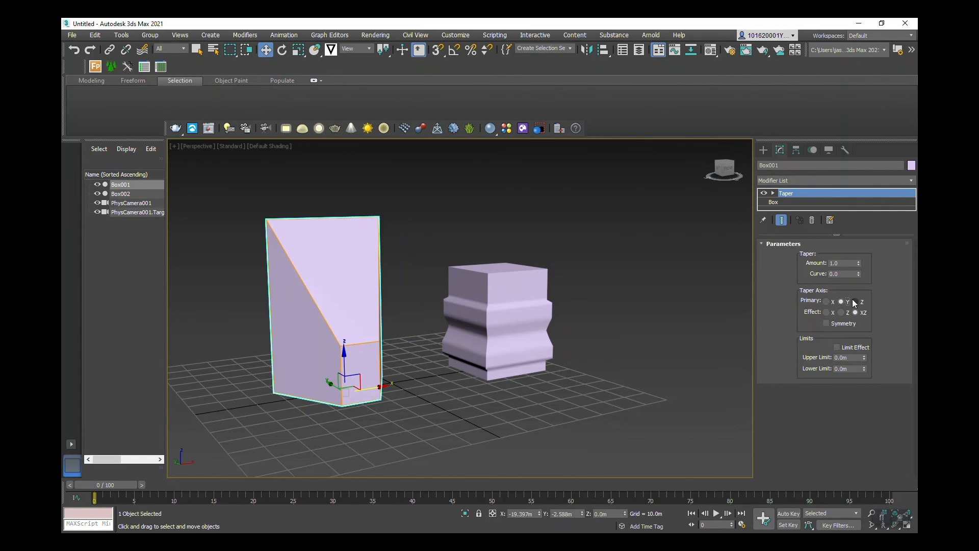
{"action": "left_click", "coordinate": [847, 301]}
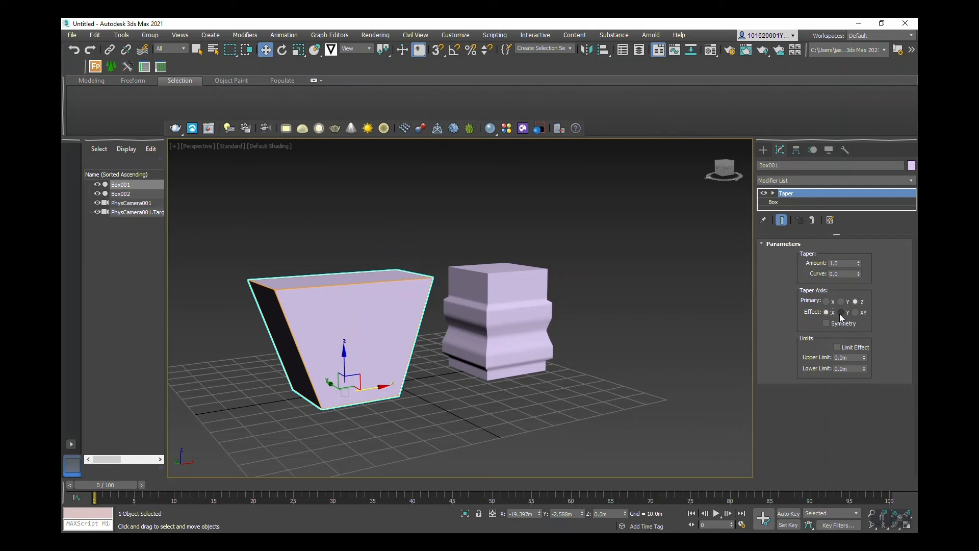
Step: Taper Box001 along XY at amount 0.58, limited below 17.534 m, then deselect
{"action": "left_click", "coordinate": [857, 312]}
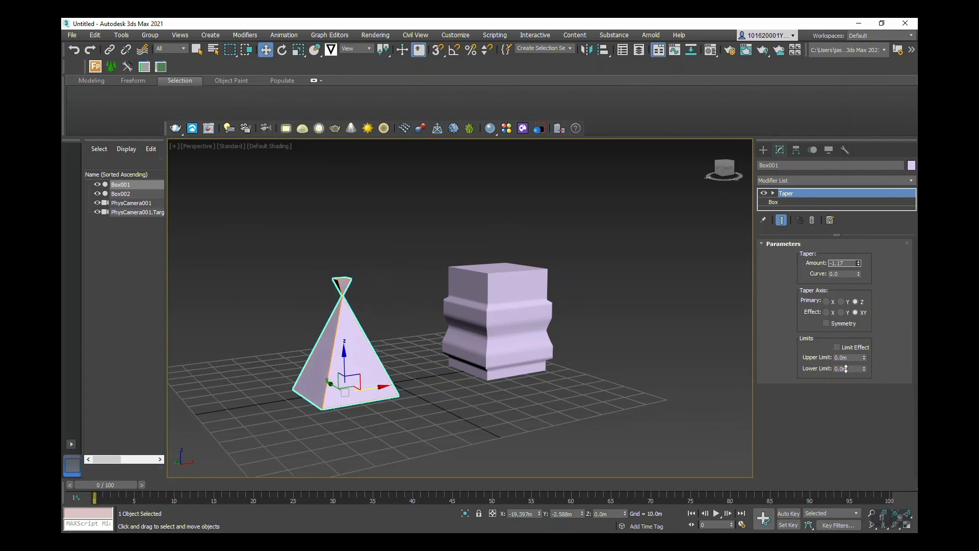
{"action": "left_click", "coordinate": [837, 347]}
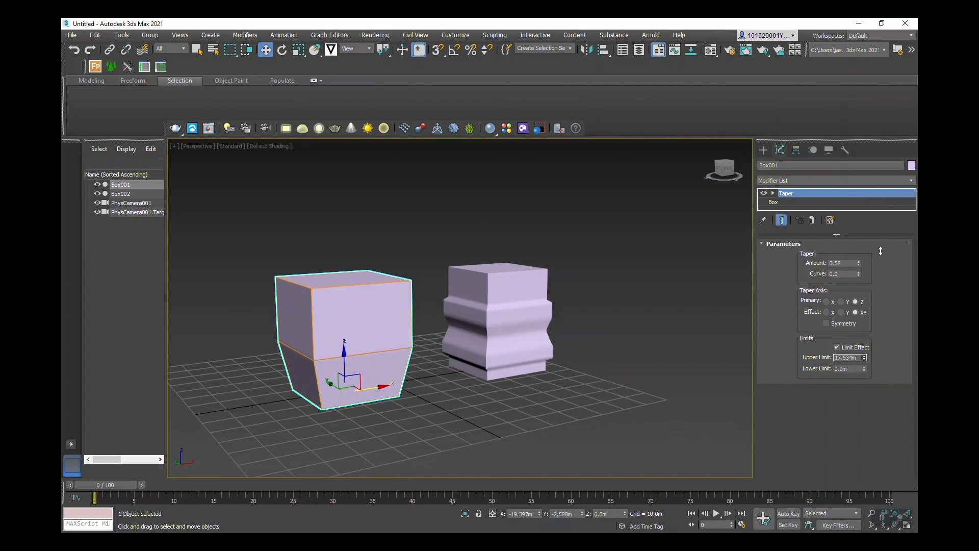
{"action": "left_click", "coordinate": [659, 323]}
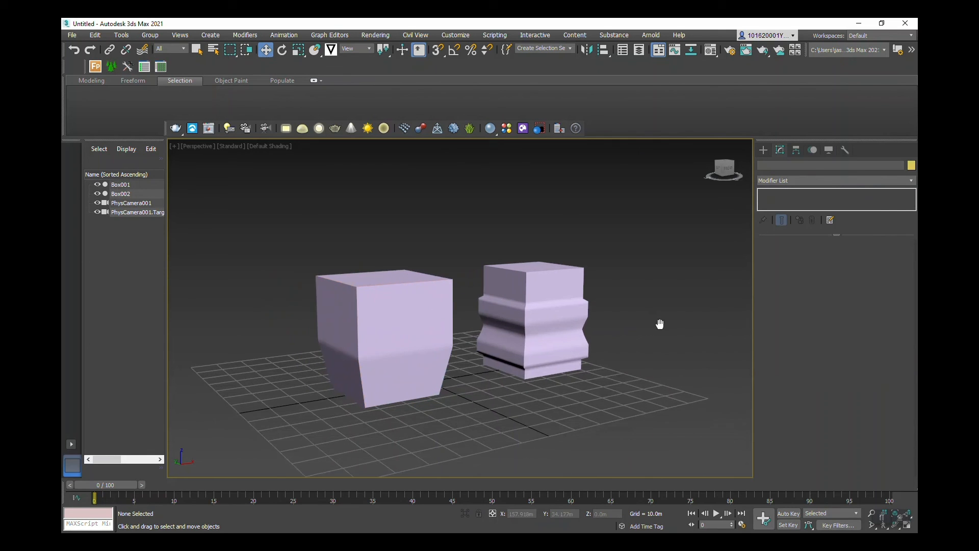